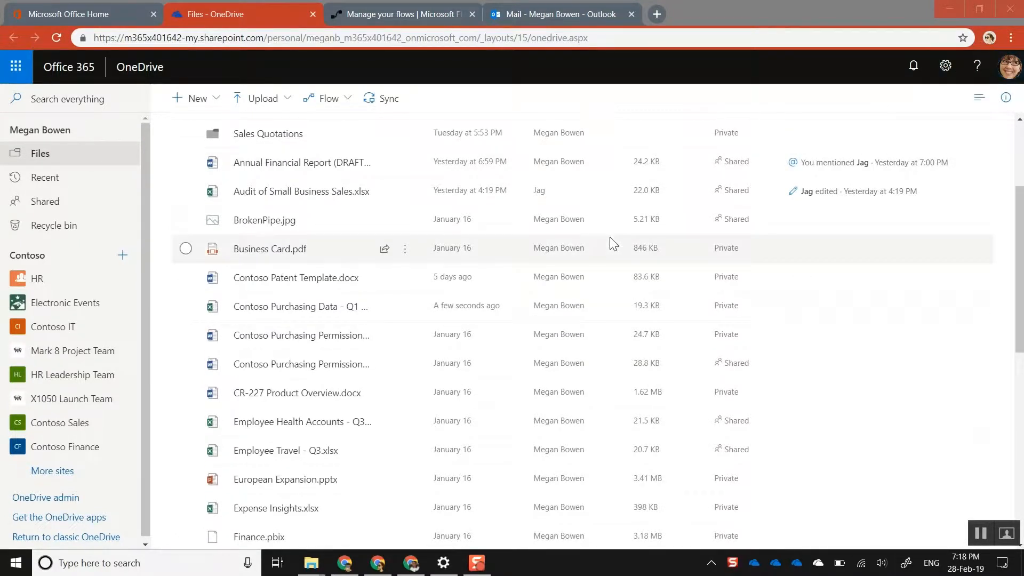
{"action": "mouse_move", "coordinate": [408, 305]}
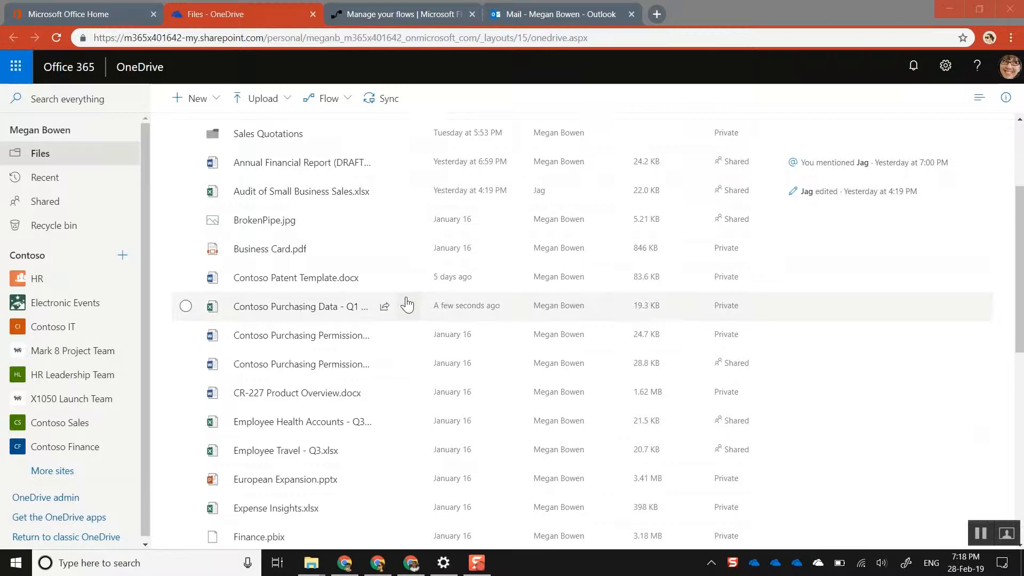
{"action": "mouse_move", "coordinate": [407, 305]}
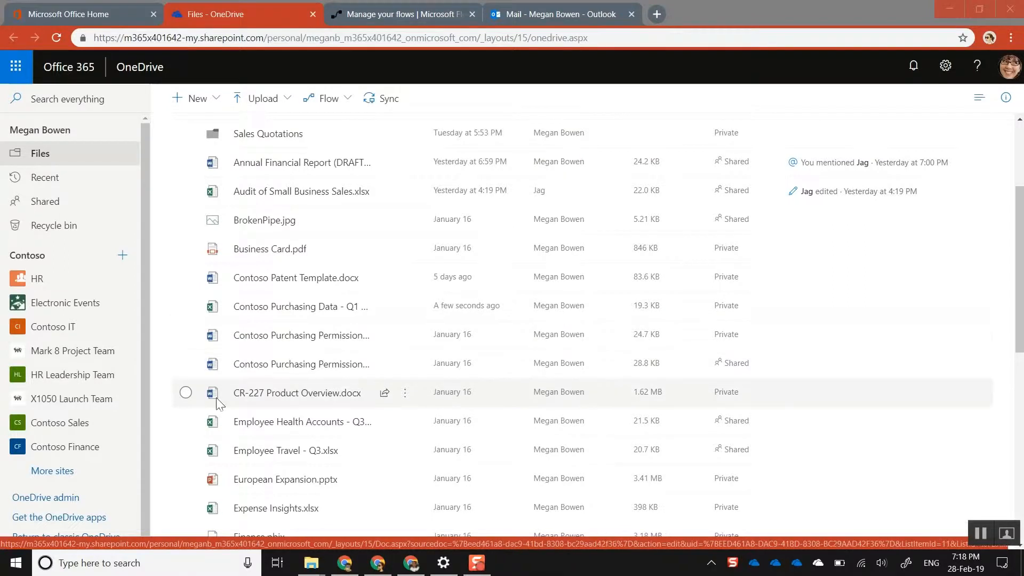
Scroll the OneDrive file list and open European Expansion.pptx in PowerPoint Online
{"action": "scroll", "scroll_direction": "down", "scroll_amount": 3}
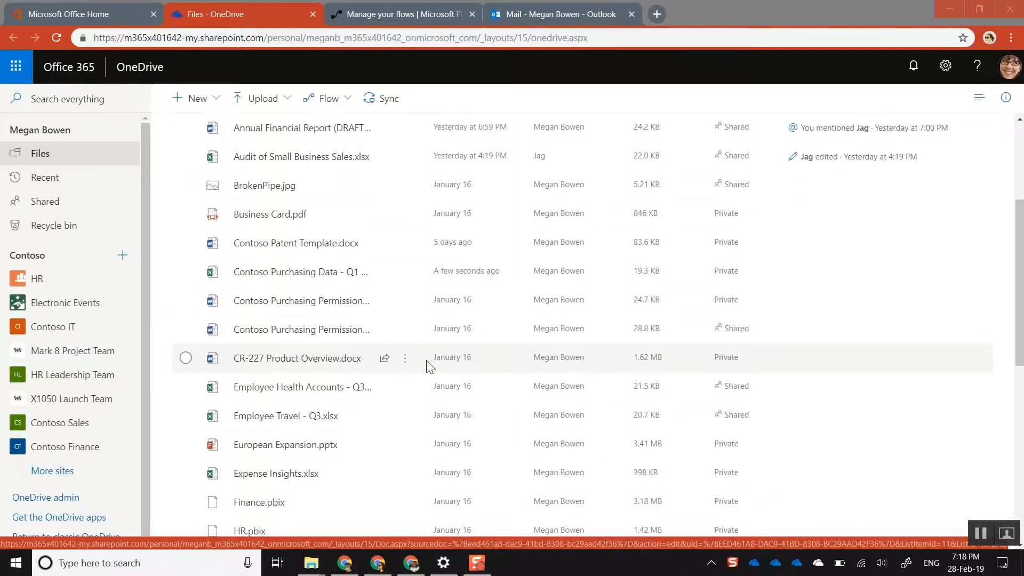
{"action": "scroll", "scroll_direction": "down", "scroll_amount": 3}
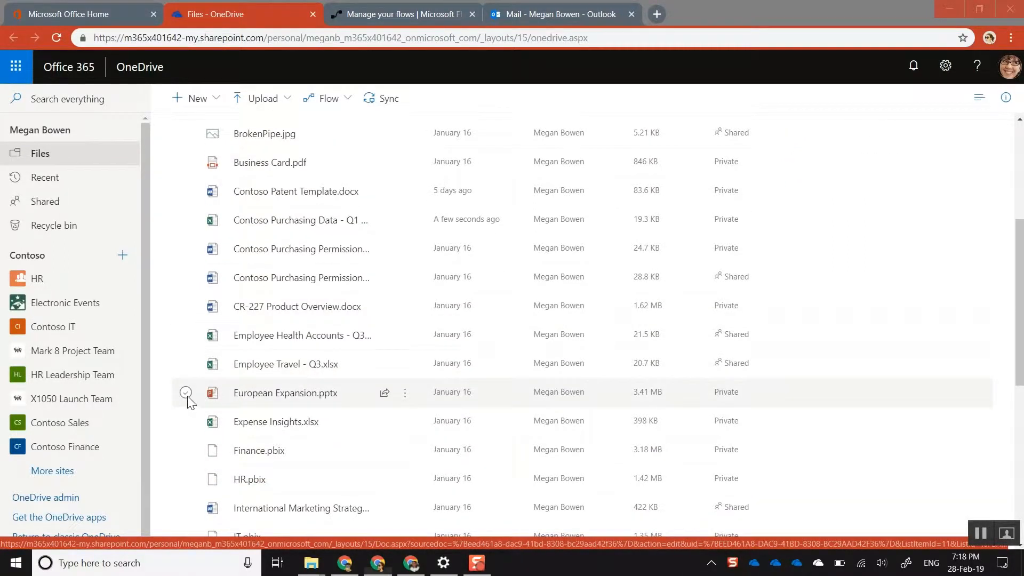
{"action": "left_click", "coordinate": [285, 393]}
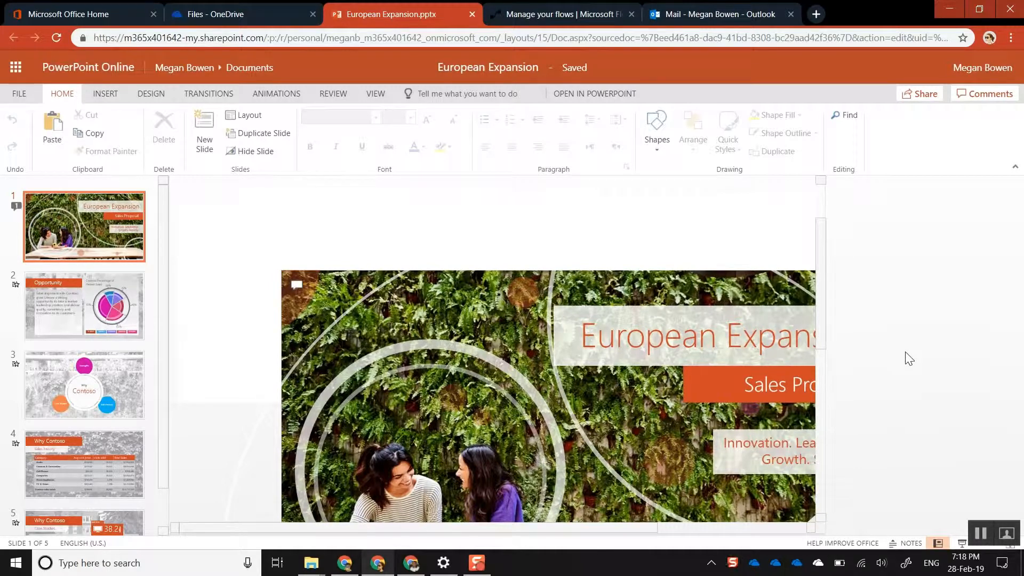
{"action": "left_click", "coordinate": [986, 94]}
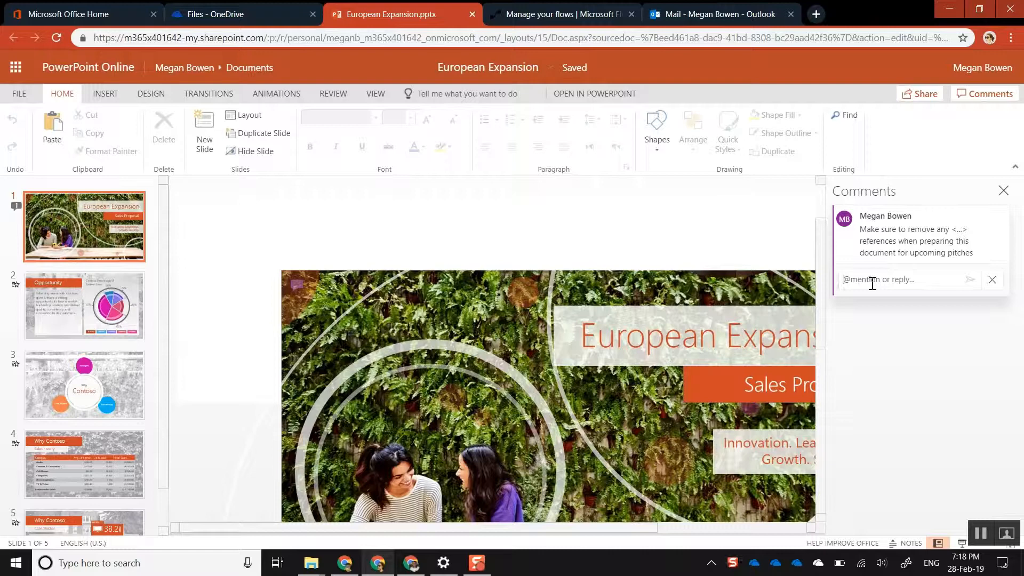
{"action": "type", "text": "@jag"}
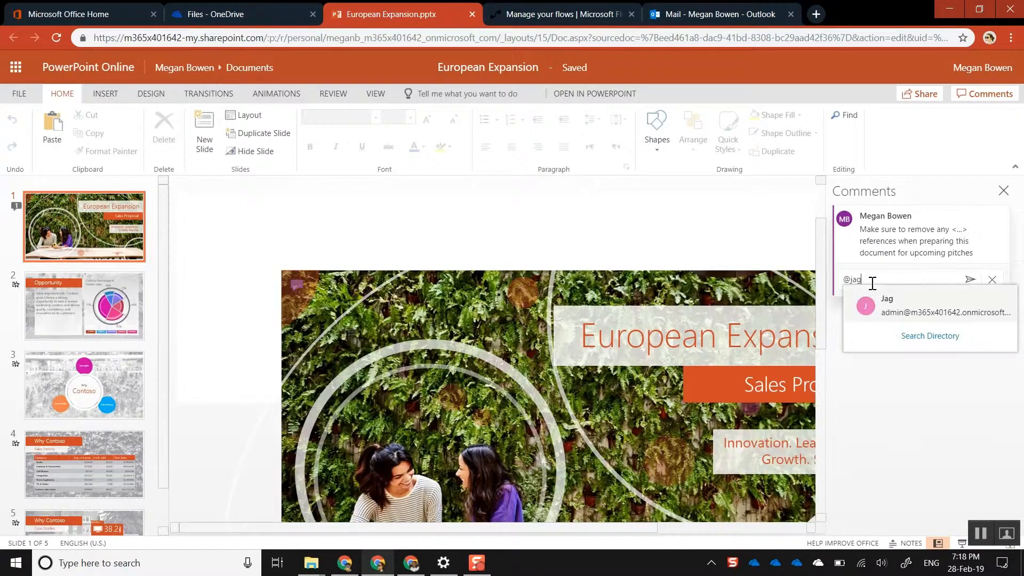
{"action": "left_click", "coordinate": [928, 306]}
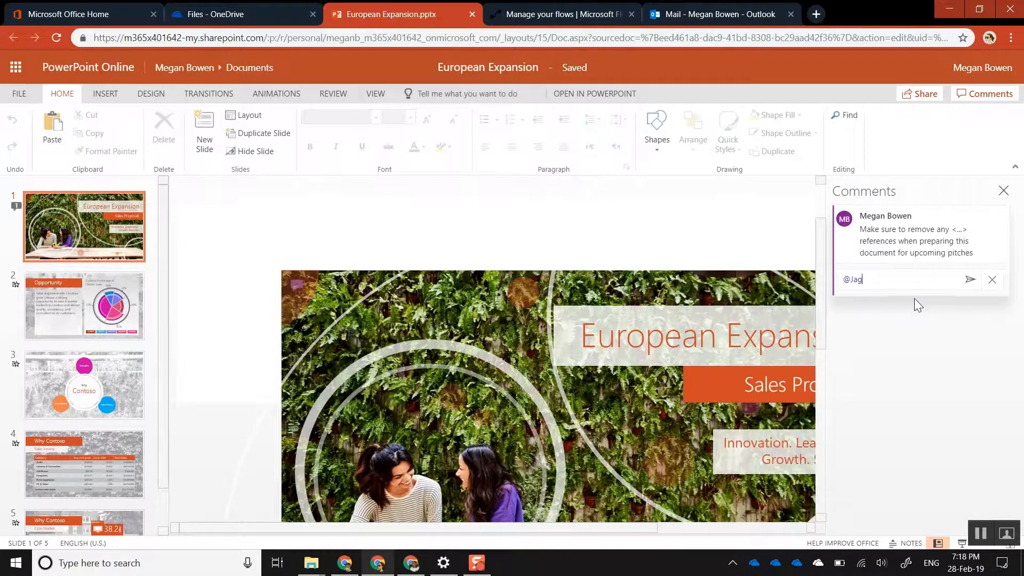
{"action": "type", "text": "please ch"}
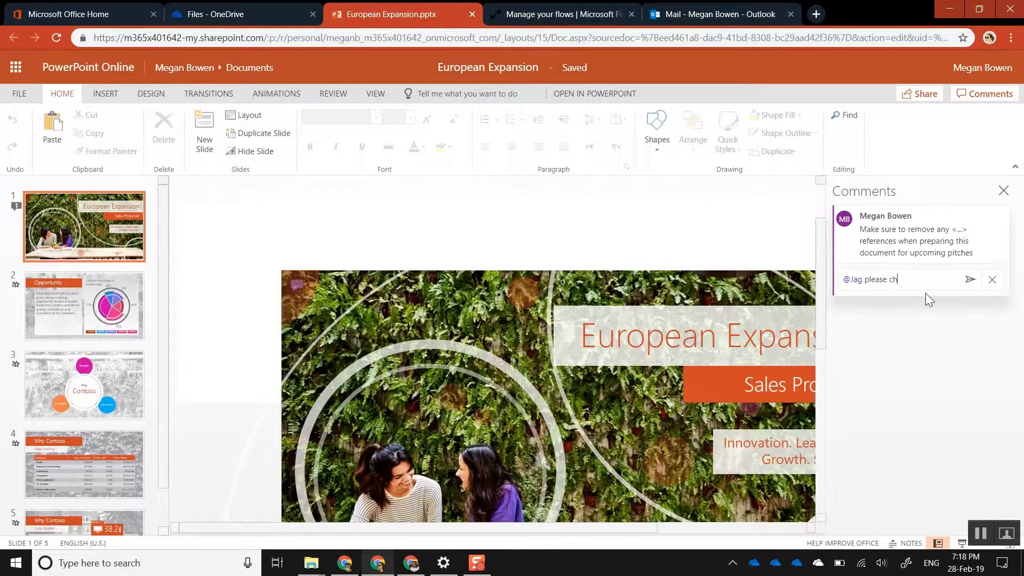
{"action": "type", "text": "eck this"}
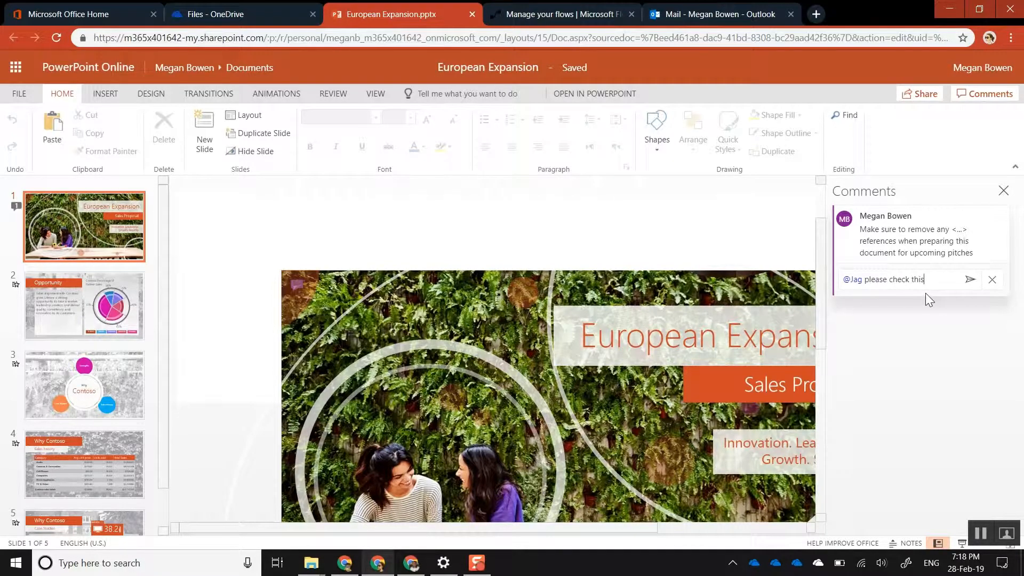
{"action": "left_click", "coordinate": [971, 281]}
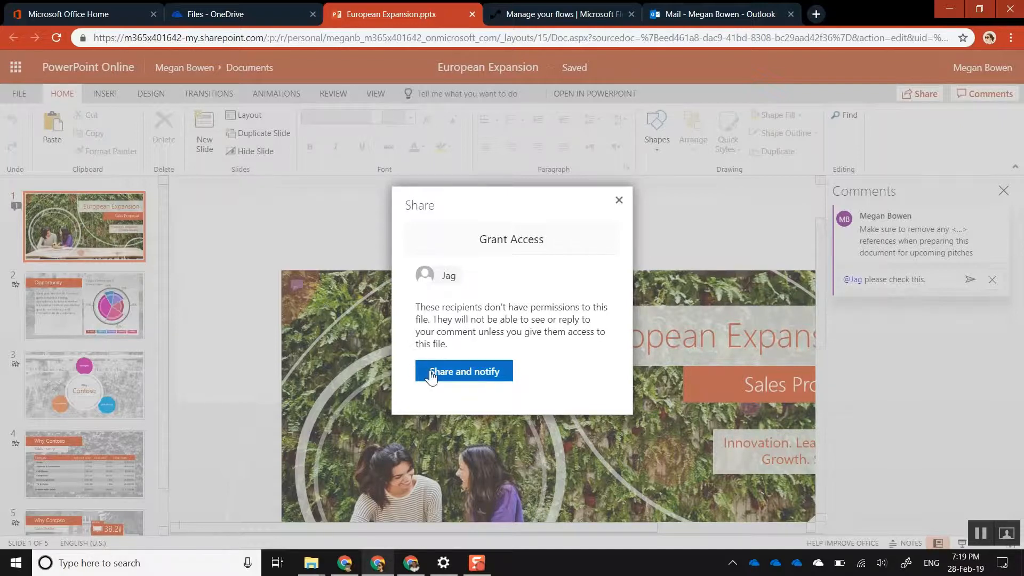
{"action": "left_click", "coordinate": [463, 371]}
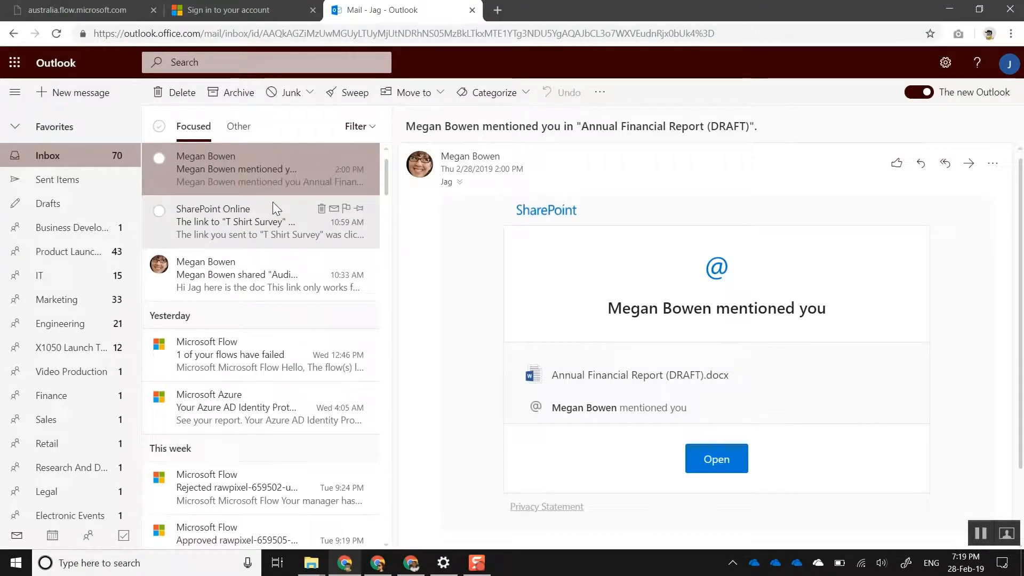
{"action": "mouse_move", "coordinate": [265, 210]}
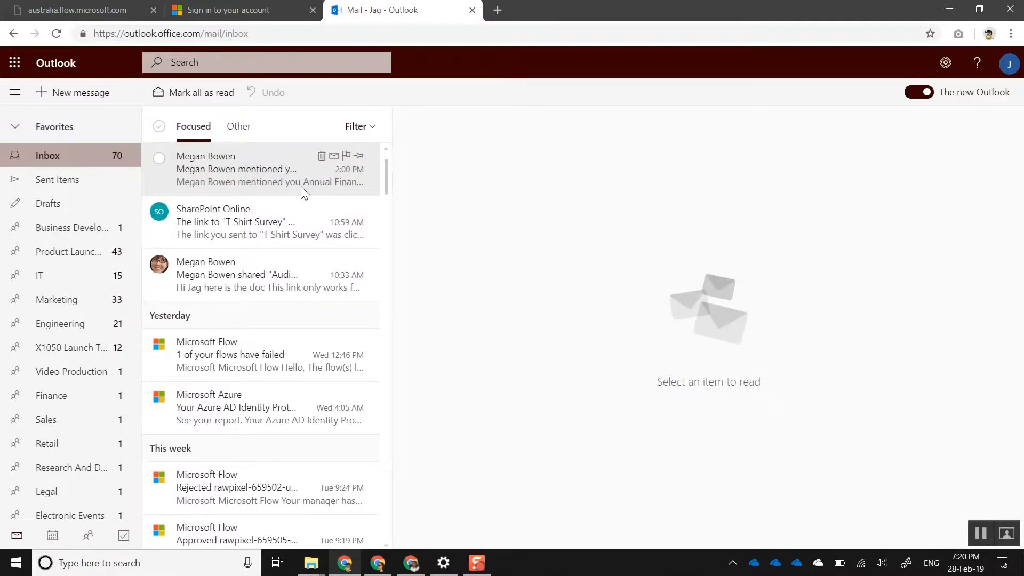
Open the email notifying Jag he was mentioned in European Expansion.pptx
{"action": "left_click", "coordinate": [56, 33]}
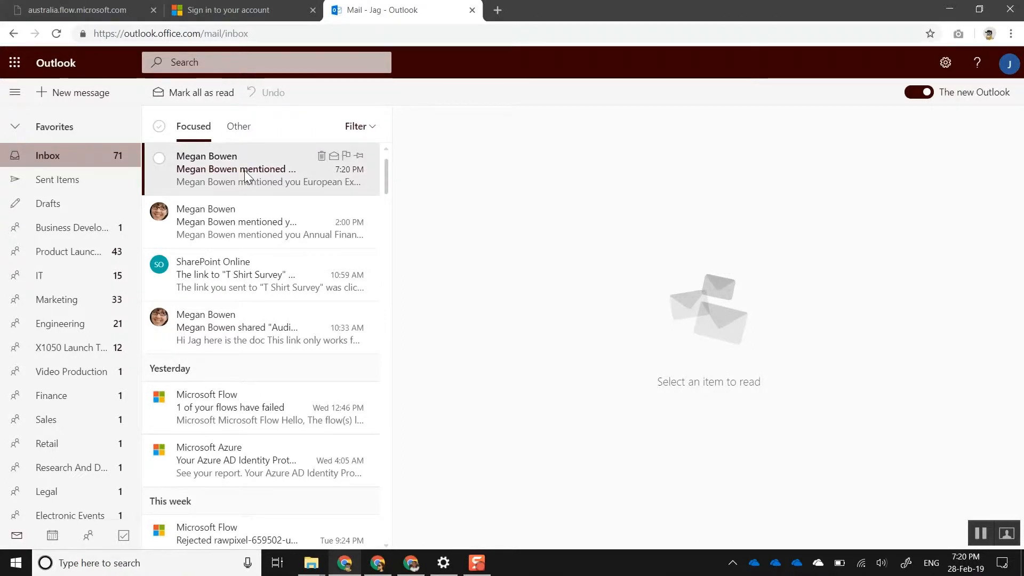
{"action": "left_click", "coordinate": [235, 169]}
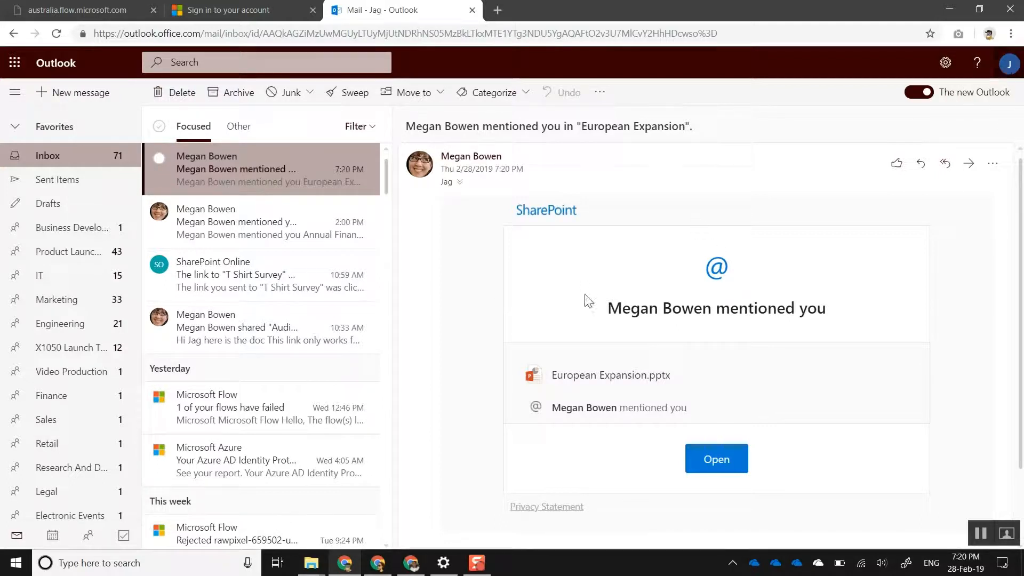
{"action": "mouse_move", "coordinate": [586, 393]}
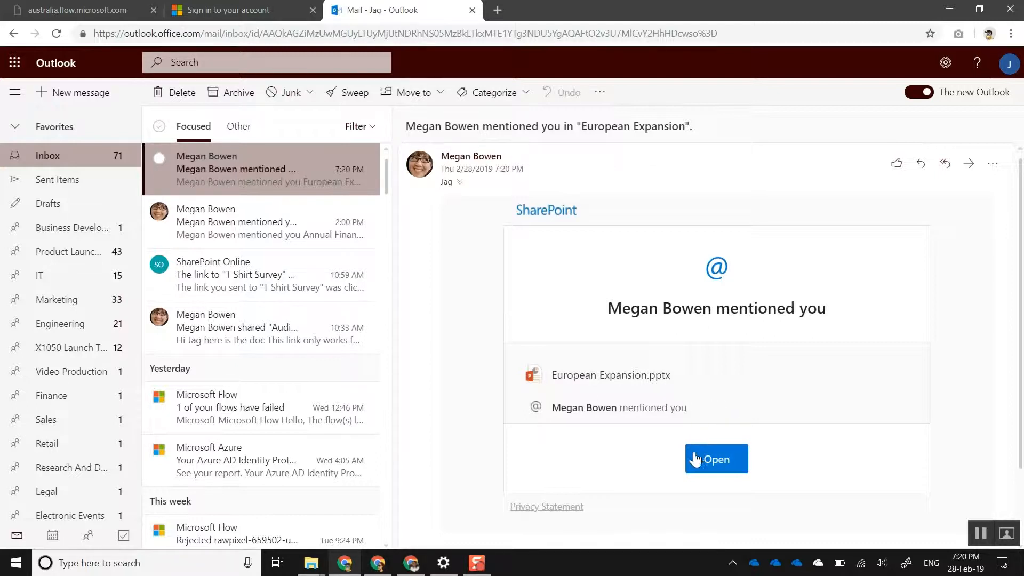
Open the presentation from the email, type 'sss' into the slide 1 subtitle, and close the tab
{"action": "left_click", "coordinate": [716, 459]}
{"action": "type", "text": "Done"}
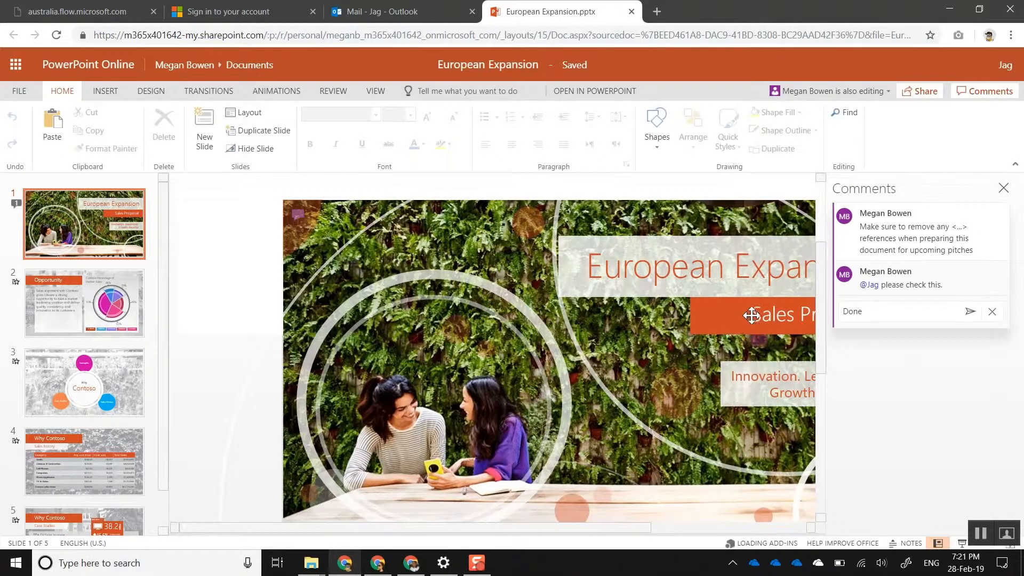
{"action": "left_click", "coordinate": [751, 315]}
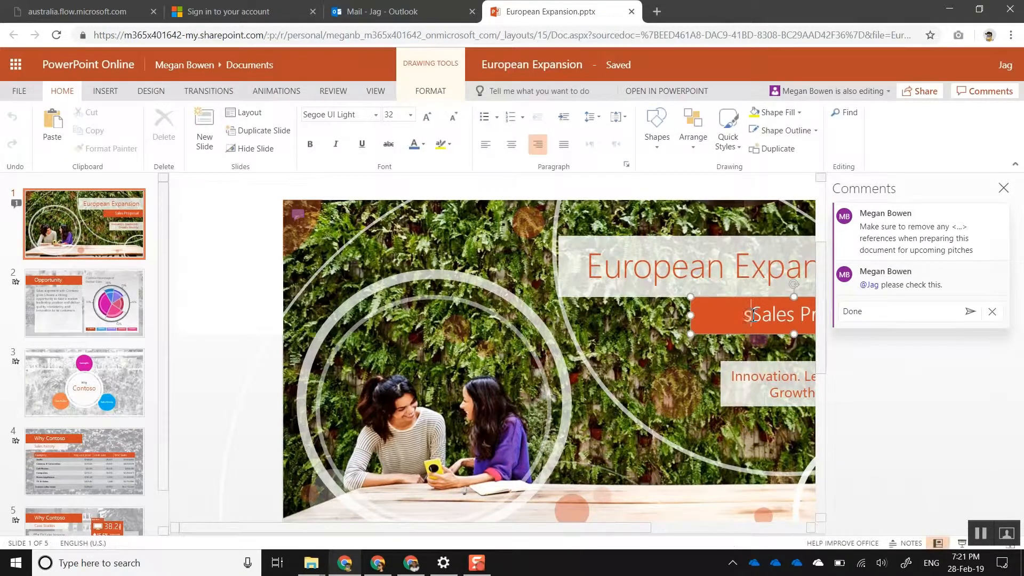
{"action": "type", "text": "sss"}
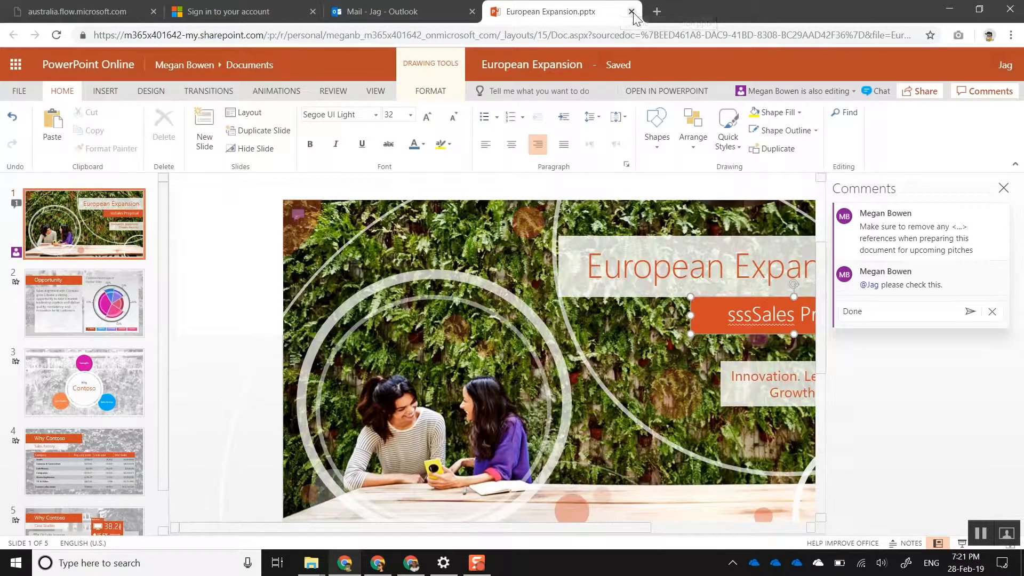
{"action": "left_click", "coordinate": [631, 11]}
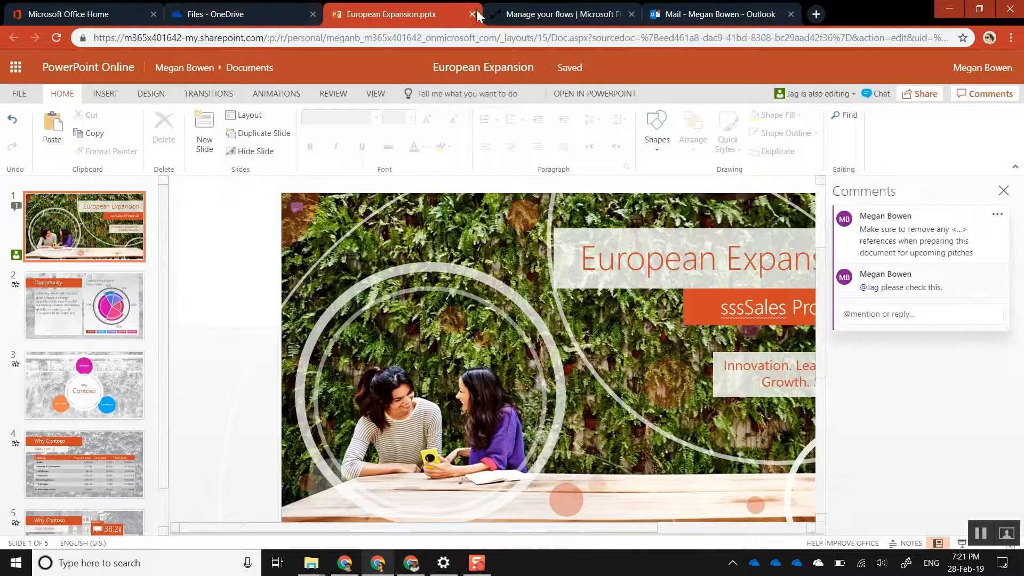
{"action": "left_click", "coordinate": [473, 14]}
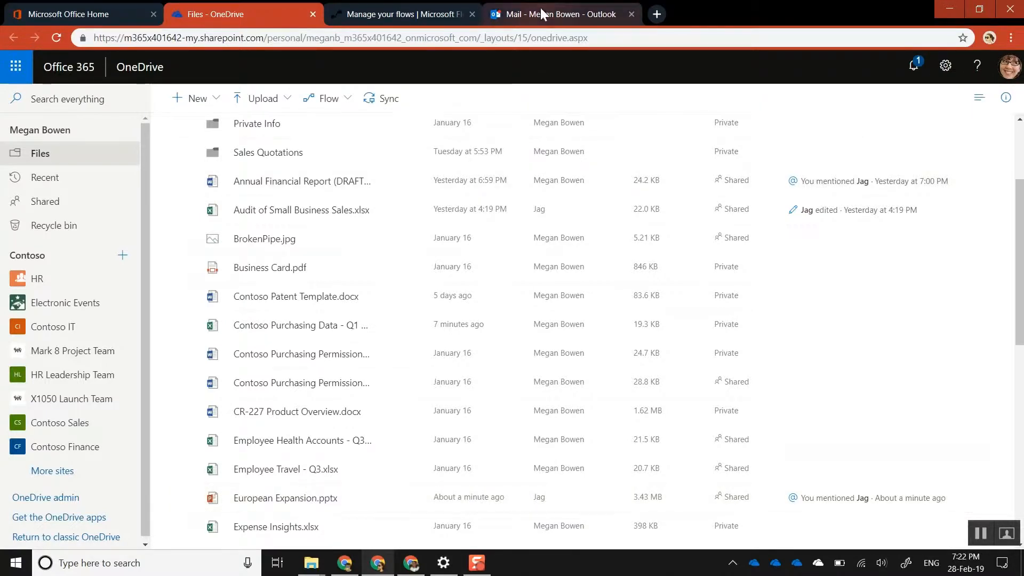
{"action": "left_click", "coordinate": [559, 14]}
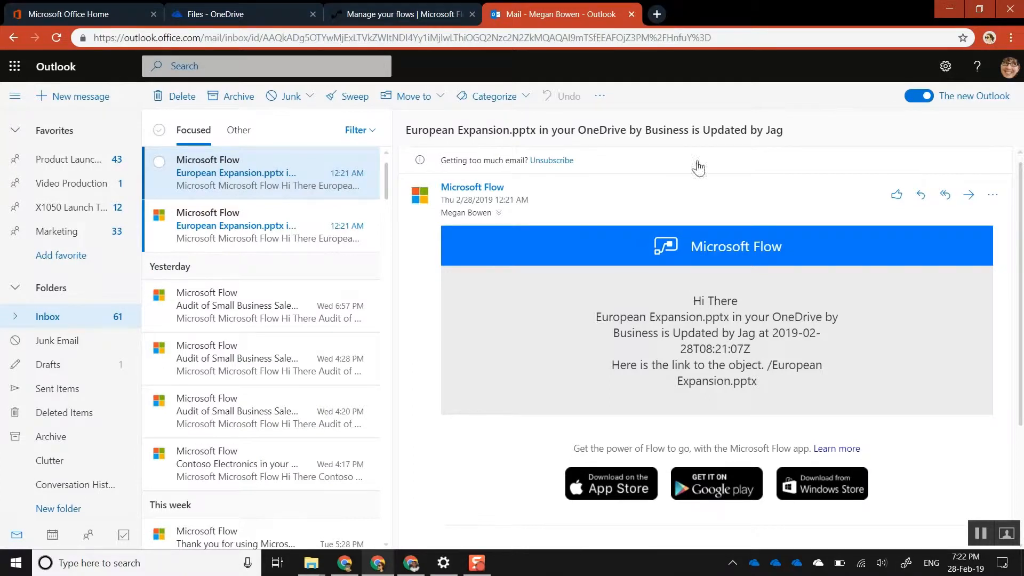
{"action": "mouse_move", "coordinate": [492, 140]}
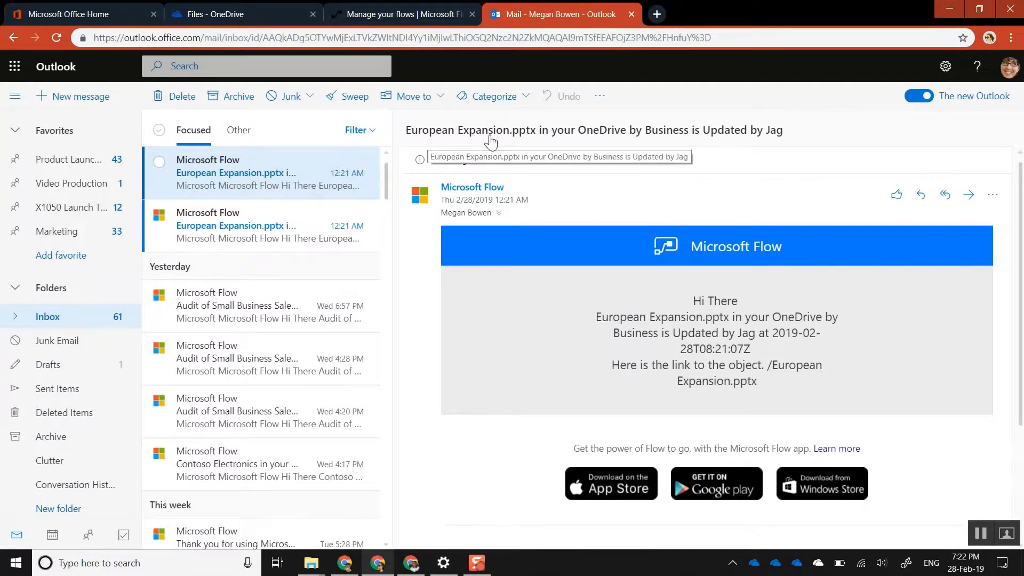
{"action": "mouse_move", "coordinate": [611, 138]}
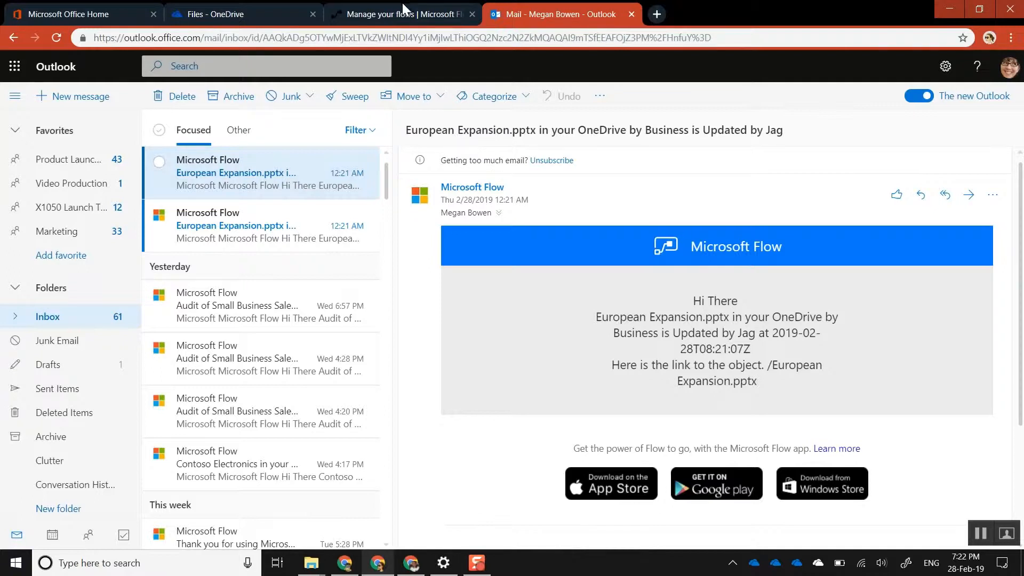
Open Alert Me from My flows and review its trigger, condition and email notification steps
{"action": "left_click", "coordinate": [398, 14]}
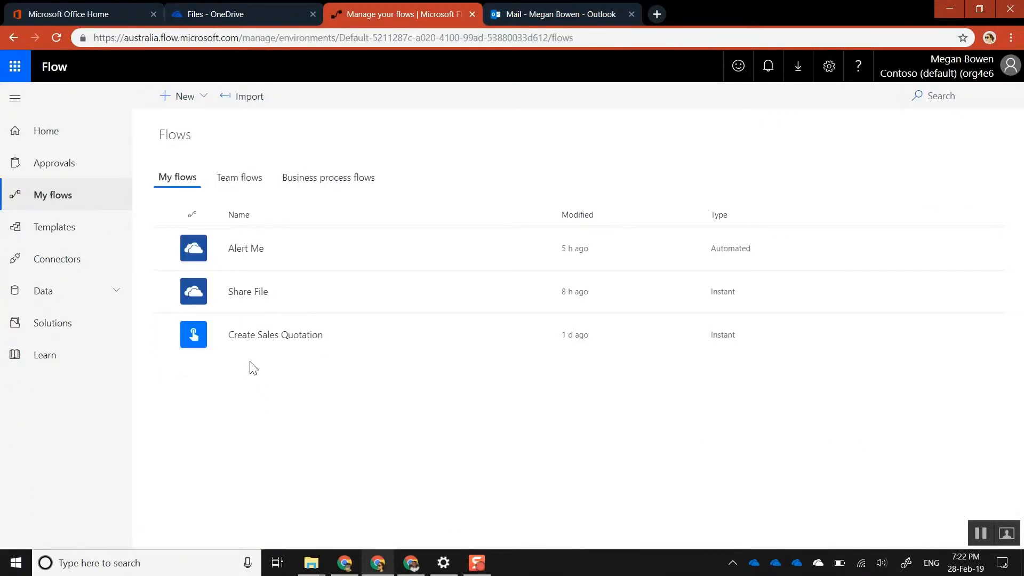
{"action": "mouse_move", "coordinate": [467, 254]}
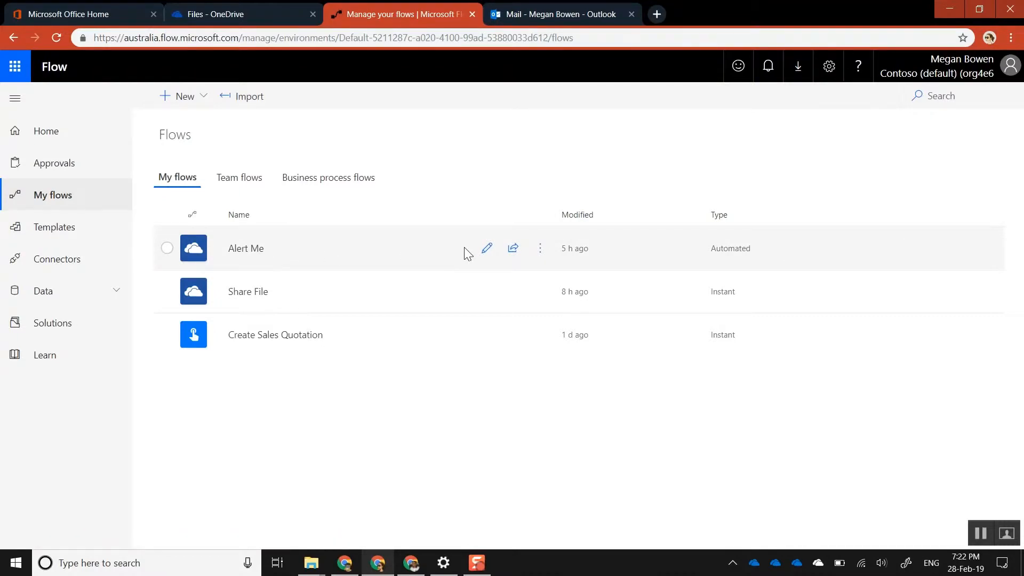
{"action": "left_click", "coordinate": [486, 248]}
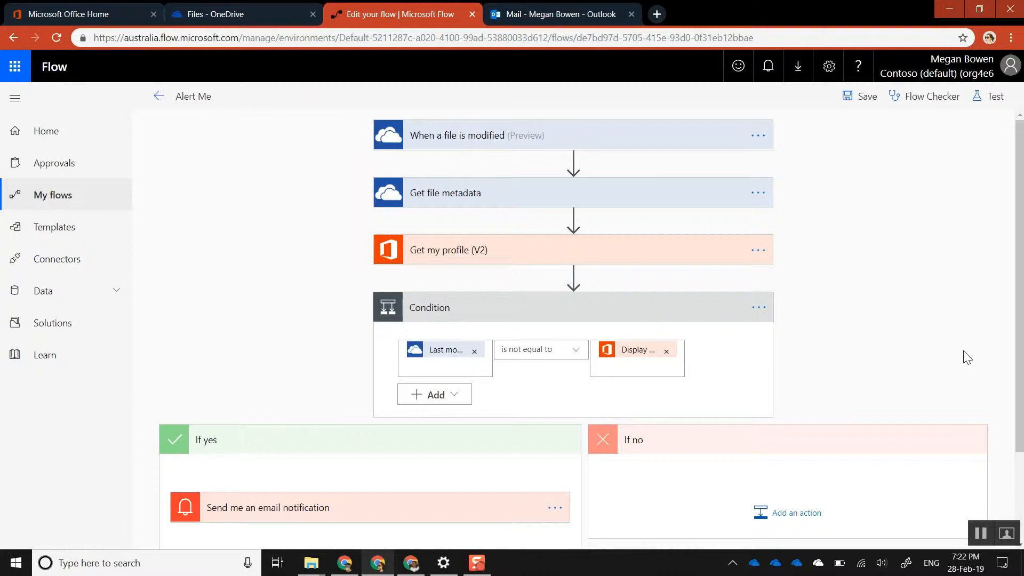
{"action": "scroll", "scroll_direction": "down", "scroll_amount": 3}
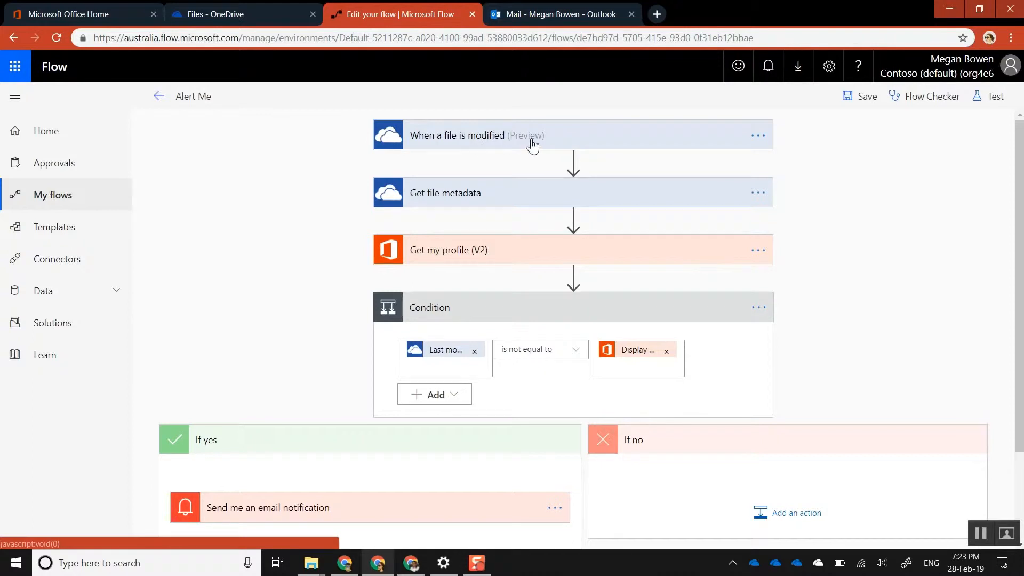
{"action": "mouse_move", "coordinate": [574, 151]}
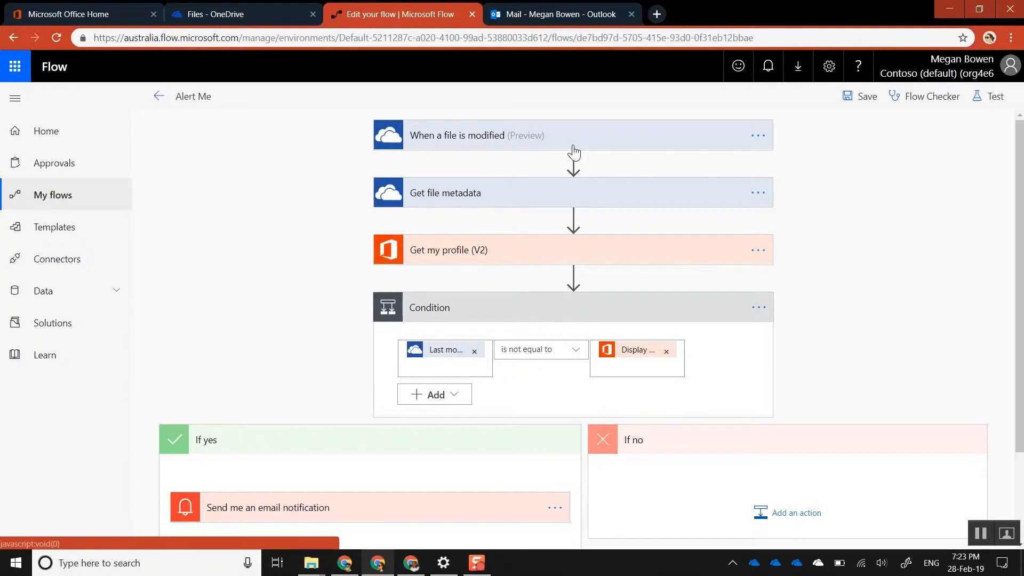
{"action": "mouse_move", "coordinate": [509, 213]}
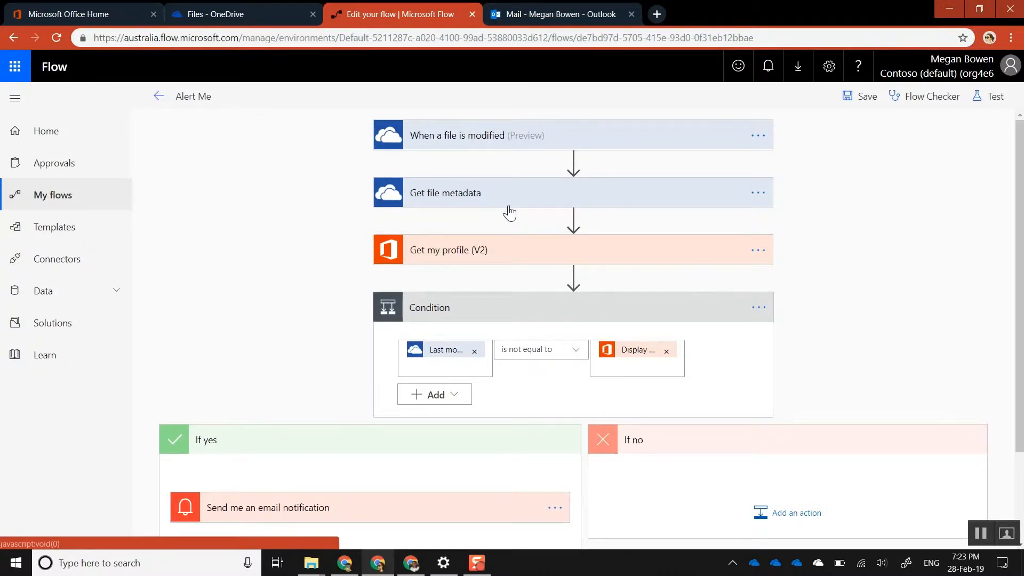
{"action": "left_click", "coordinate": [510, 193]}
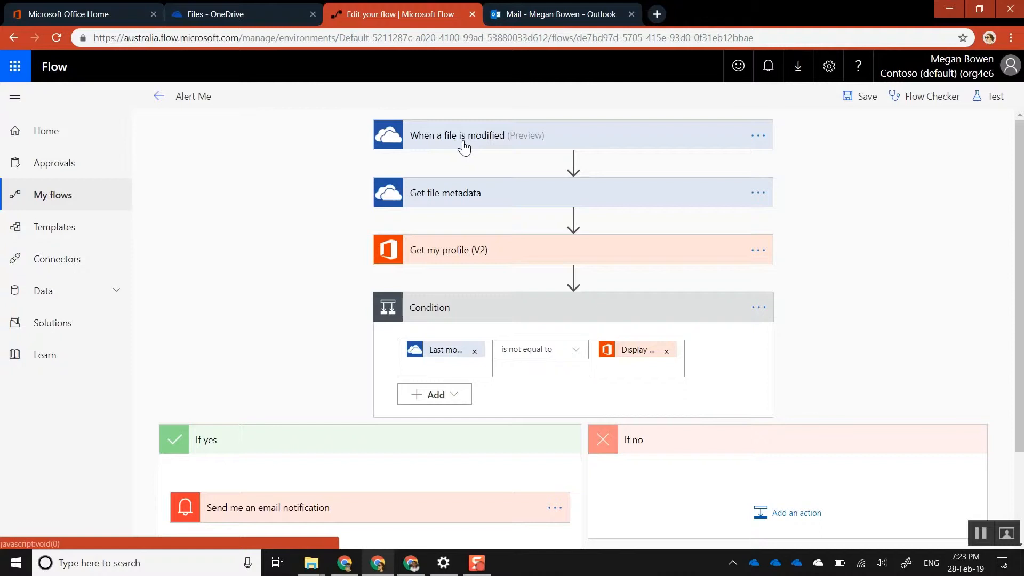
{"action": "mouse_move", "coordinate": [533, 255]}
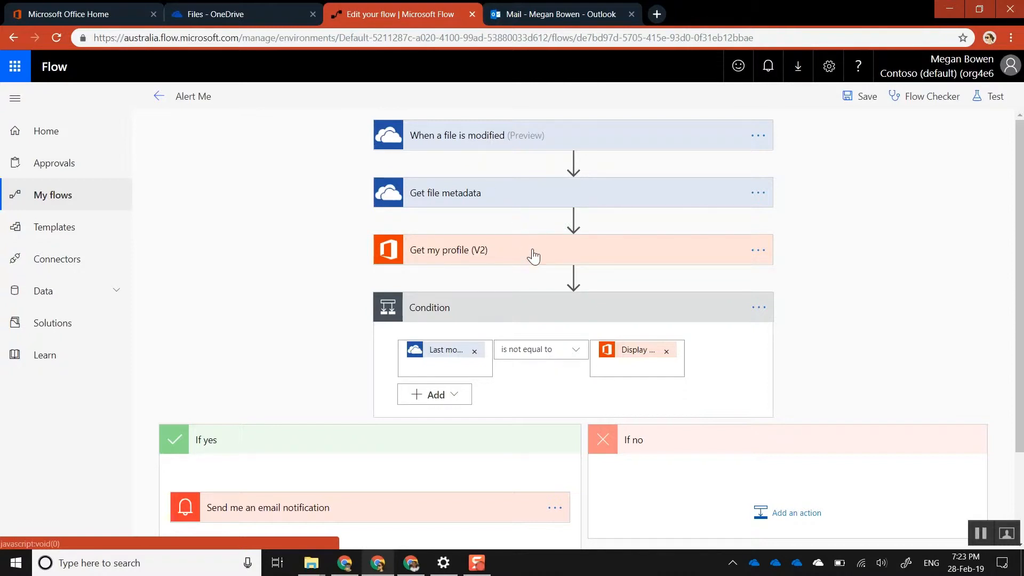
{"action": "mouse_move", "coordinate": [521, 369]}
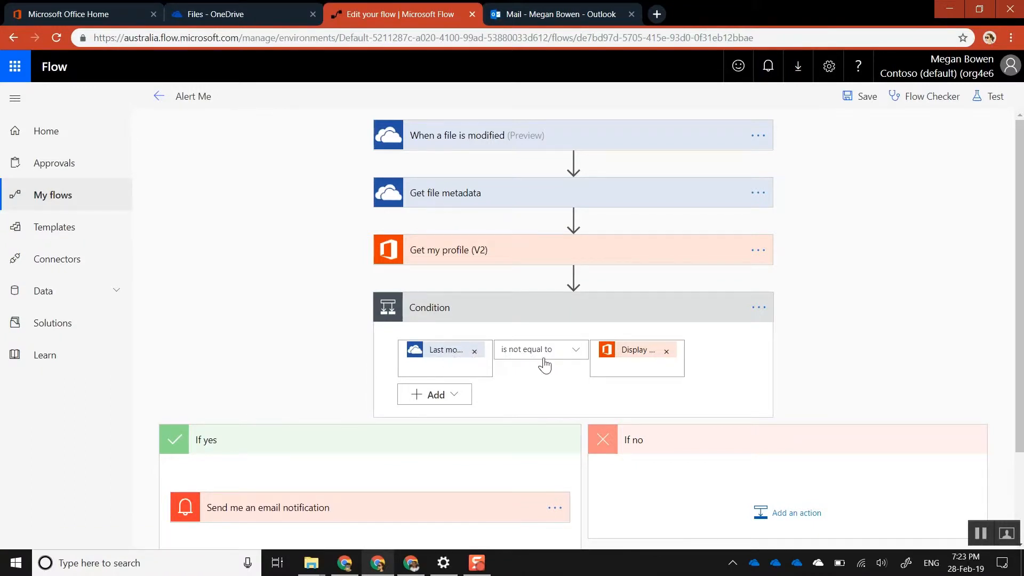
{"action": "mouse_move", "coordinate": [652, 386]}
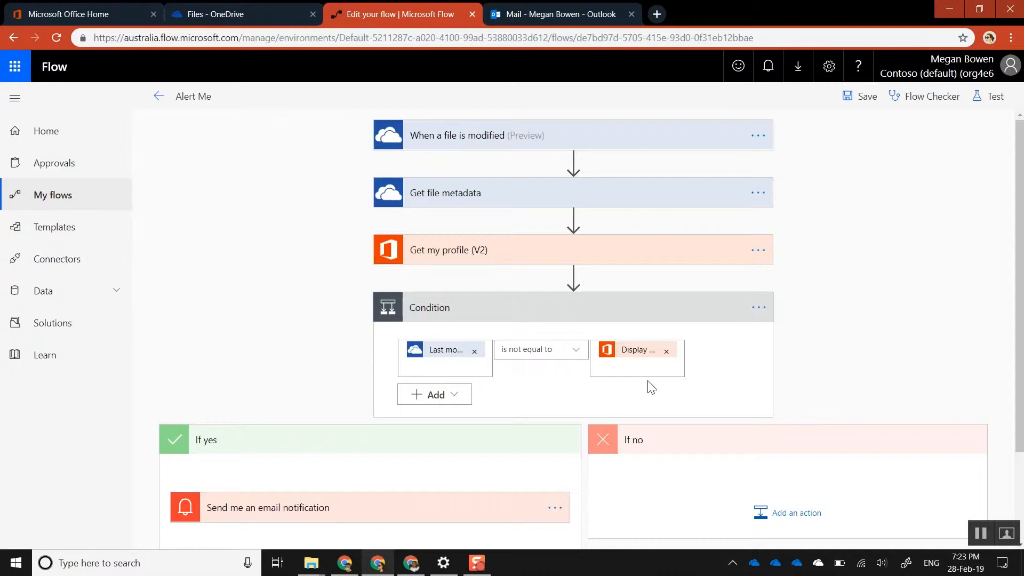
{"action": "mouse_move", "coordinate": [577, 412]}
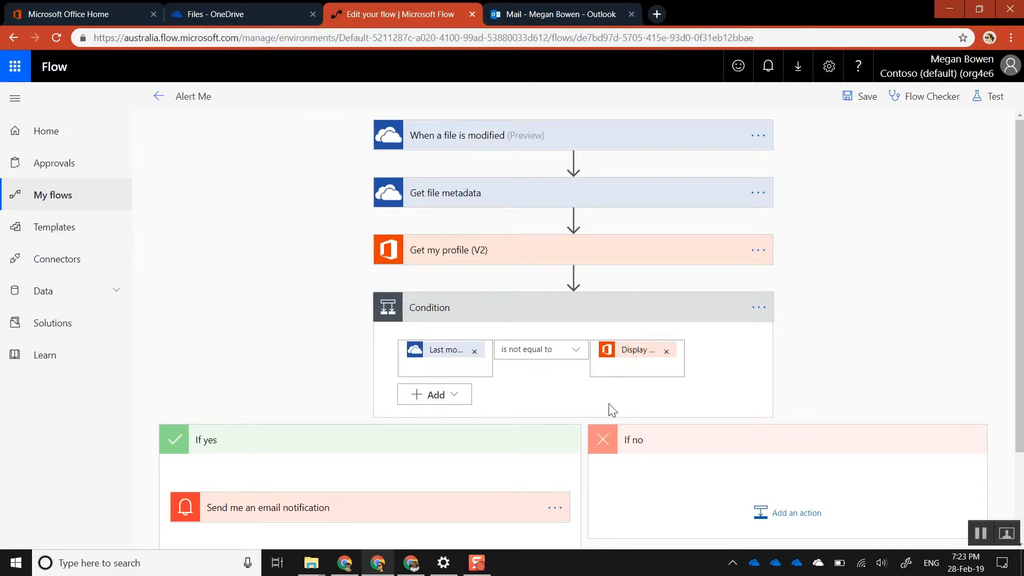
{"action": "scroll", "scroll_direction": "down", "scroll_amount": 3}
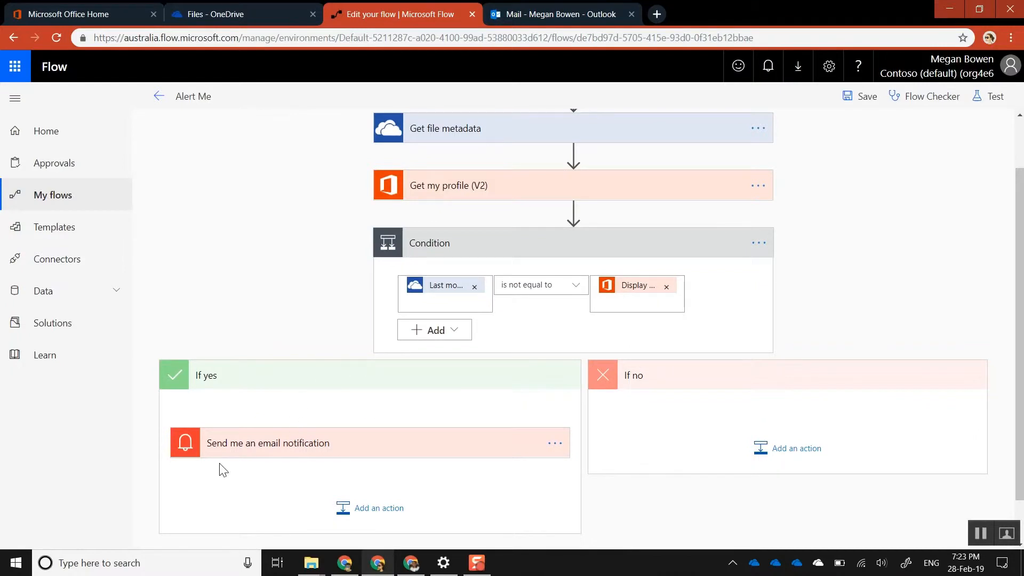
{"action": "left_click", "coordinate": [268, 443]}
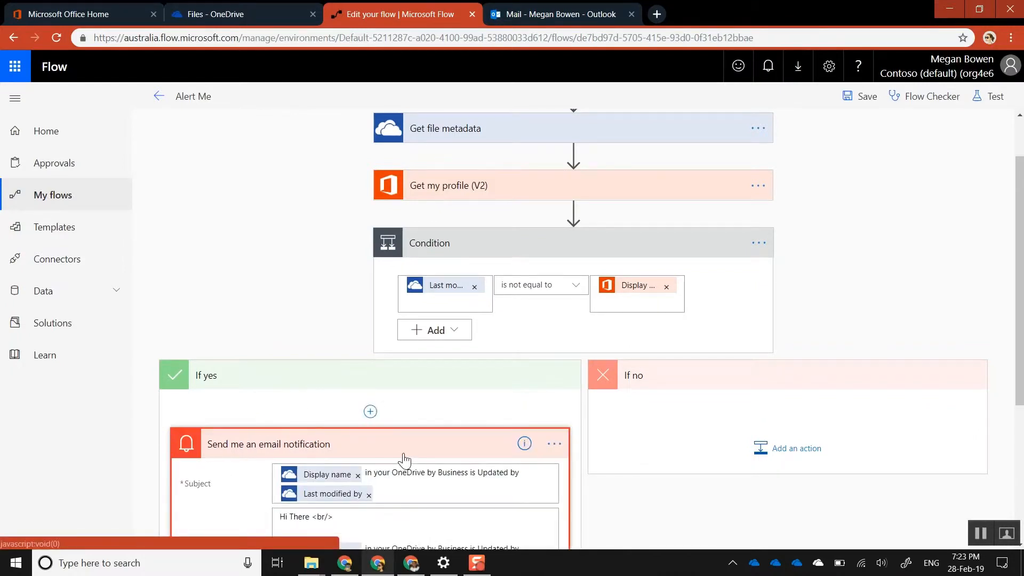
{"action": "scroll", "scroll_direction": "down", "scroll_amount": 3}
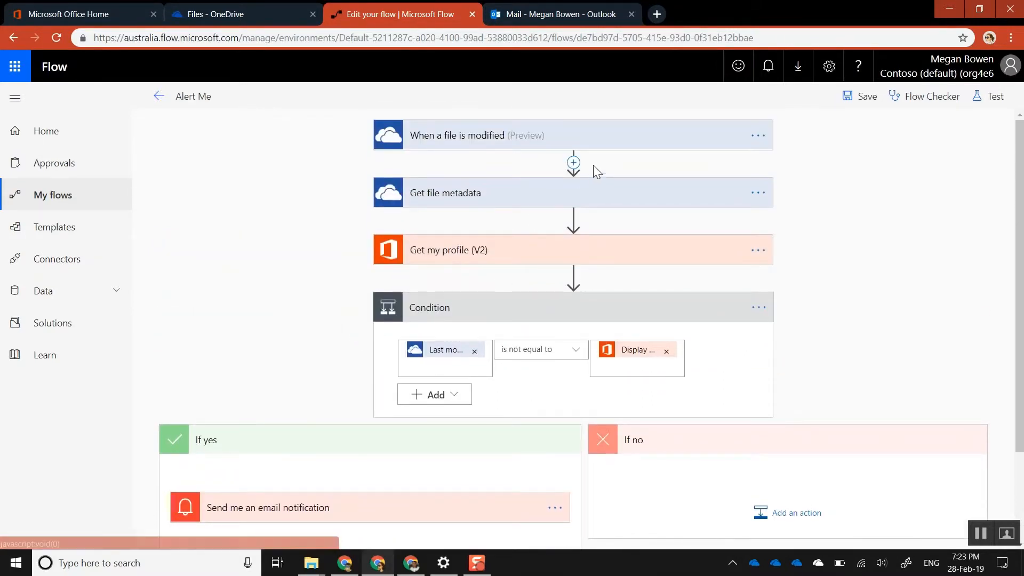
Show the trigger's advanced options and browse the root folder without changing it
{"action": "left_click", "coordinate": [573, 135]}
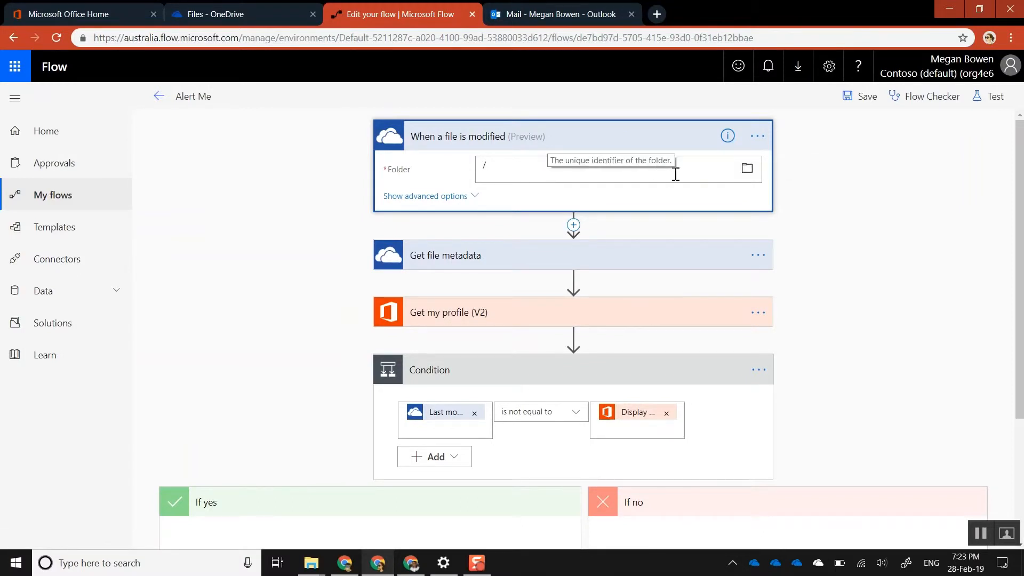
{"action": "mouse_move", "coordinate": [453, 177]}
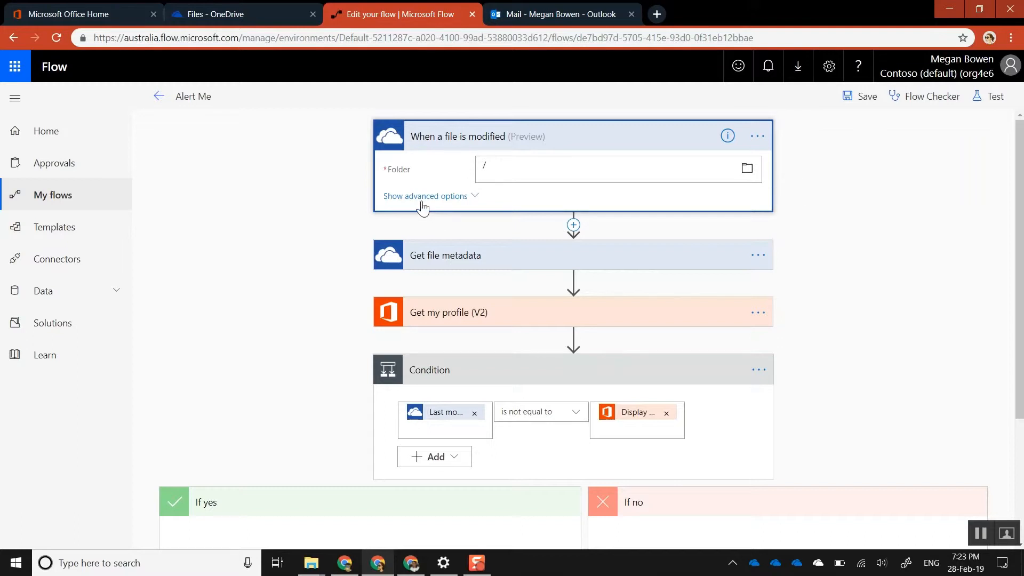
{"action": "left_click", "coordinate": [425, 196]}
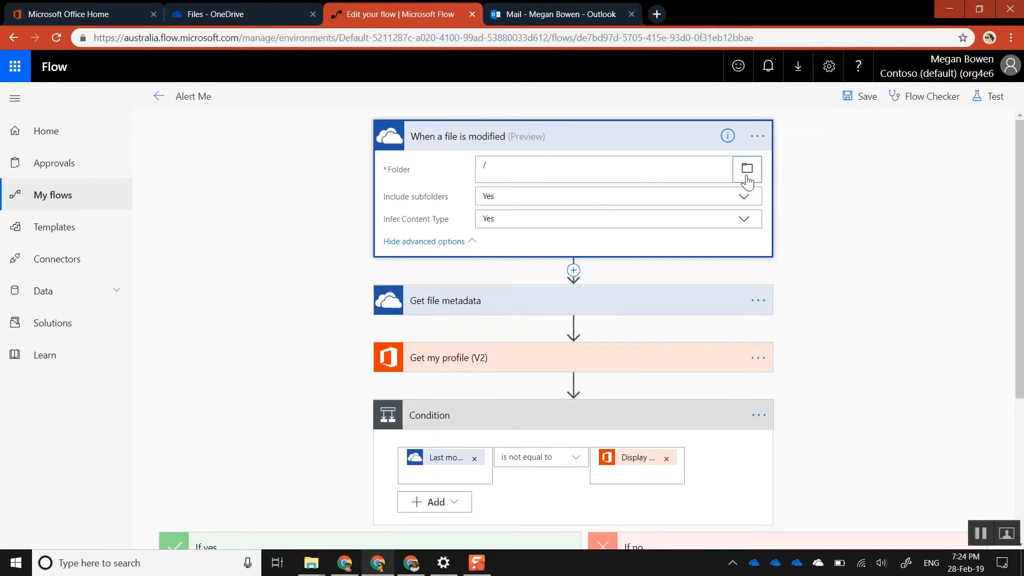
{"action": "left_click", "coordinate": [747, 168]}
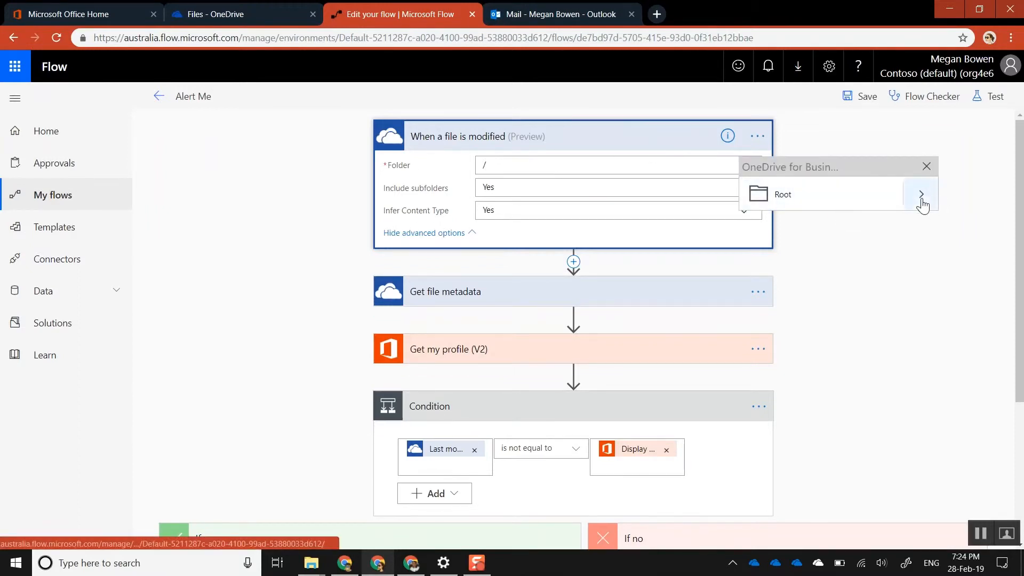
{"action": "left_click", "coordinate": [921, 194]}
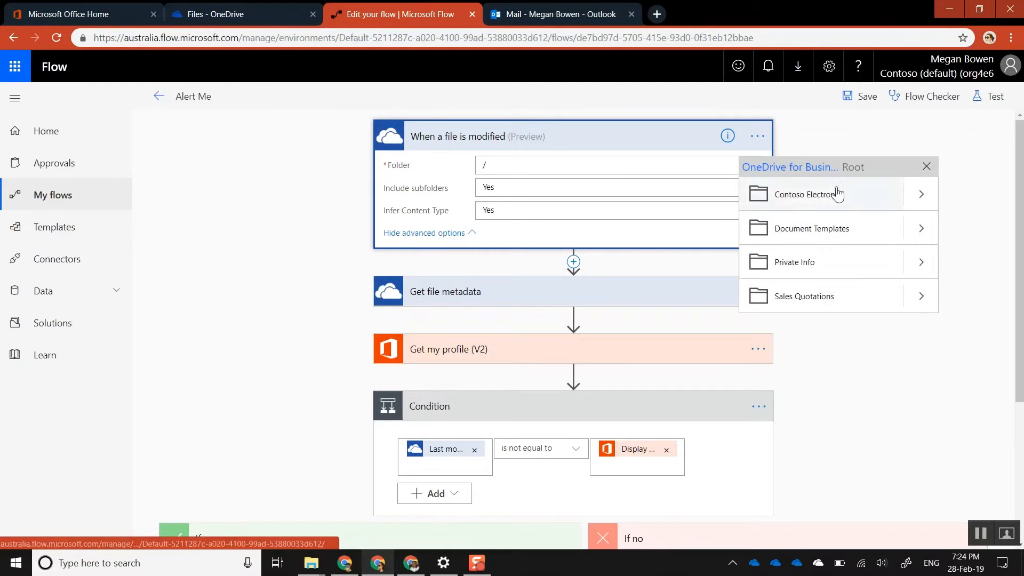
{"action": "mouse_move", "coordinate": [937, 174]}
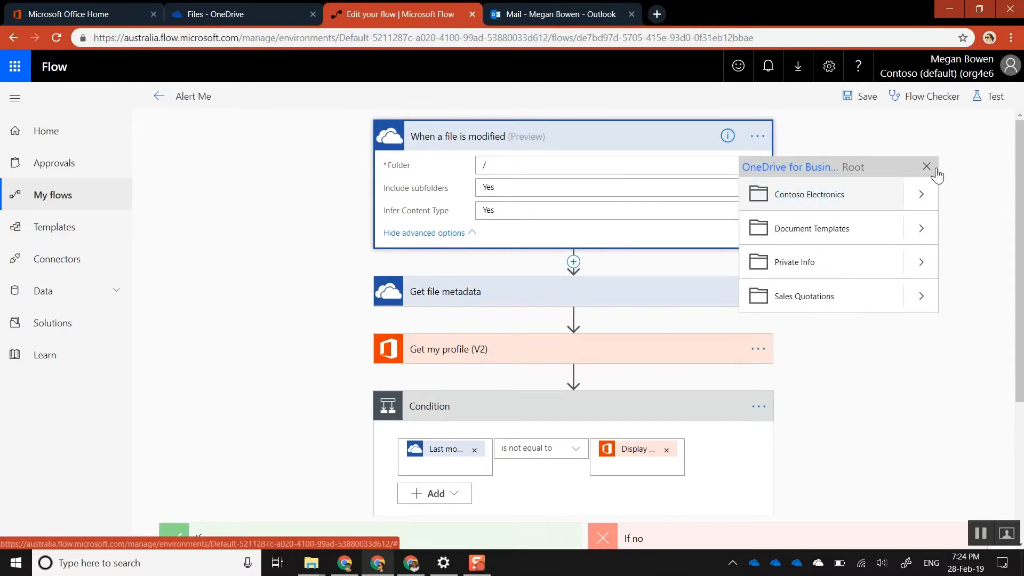
{"action": "left_click", "coordinate": [926, 166]}
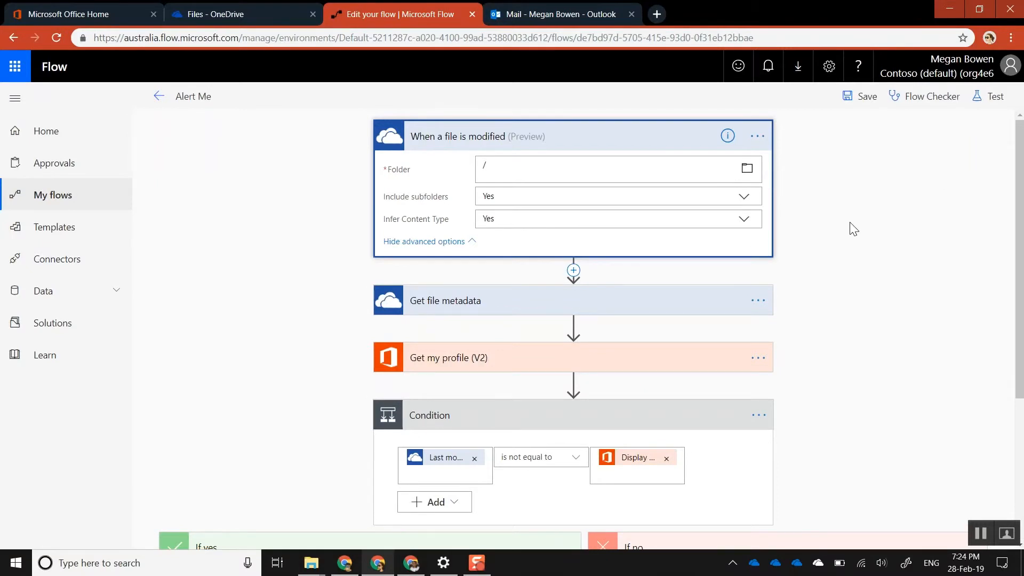